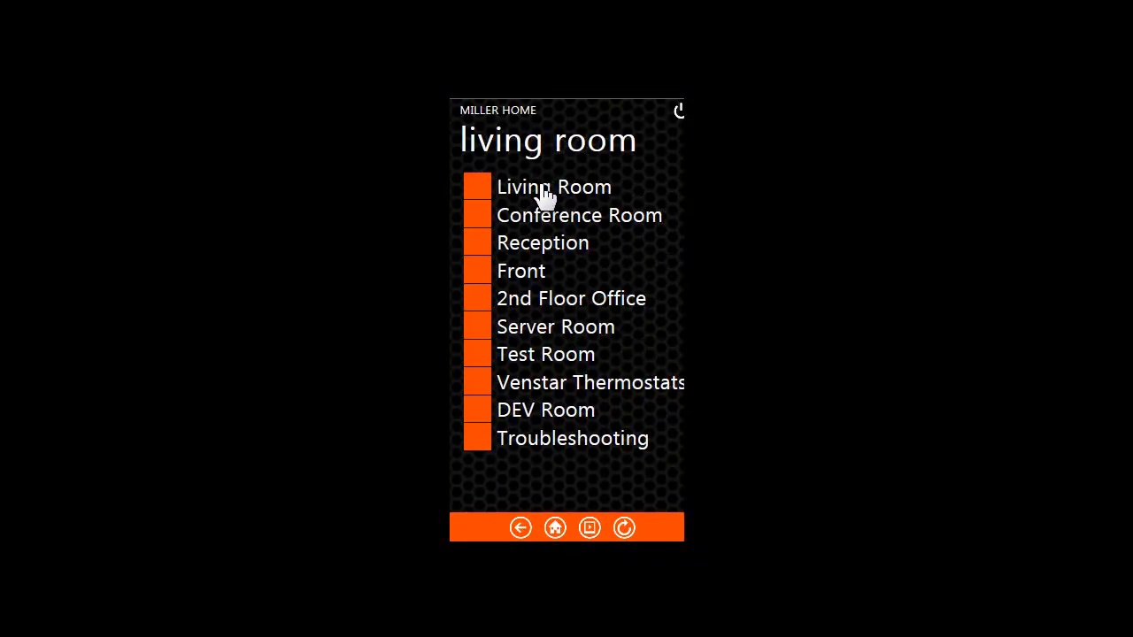
- Go into the Conference Room's Music menu and choose the Rhapsody Music Guide
left_click(579, 216)
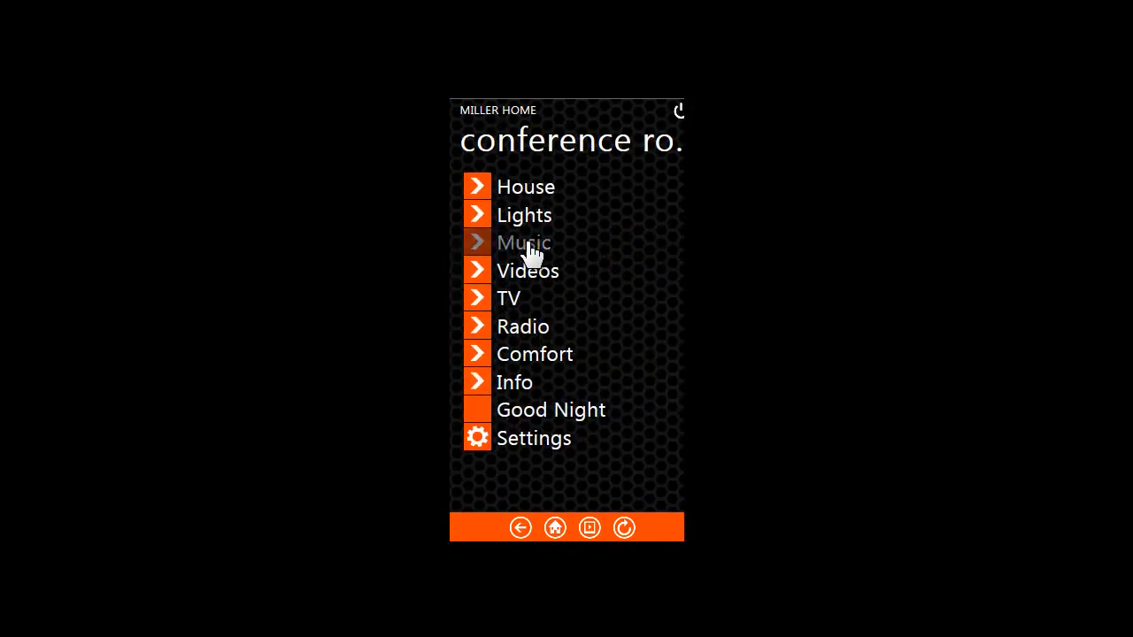
left_click(524, 243)
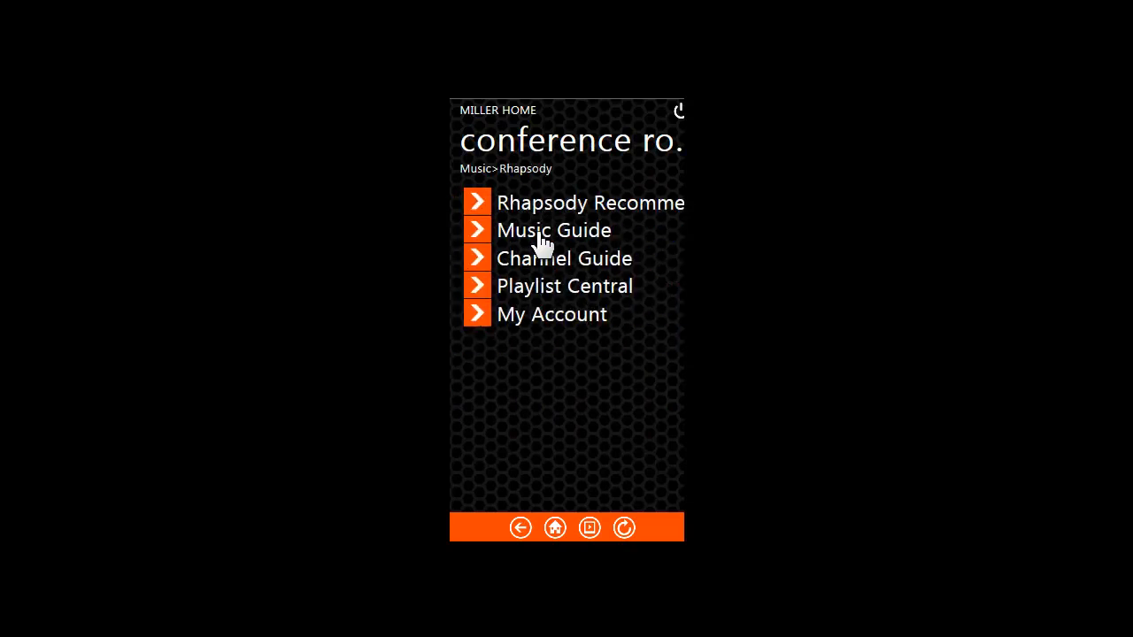
left_click(552, 230)
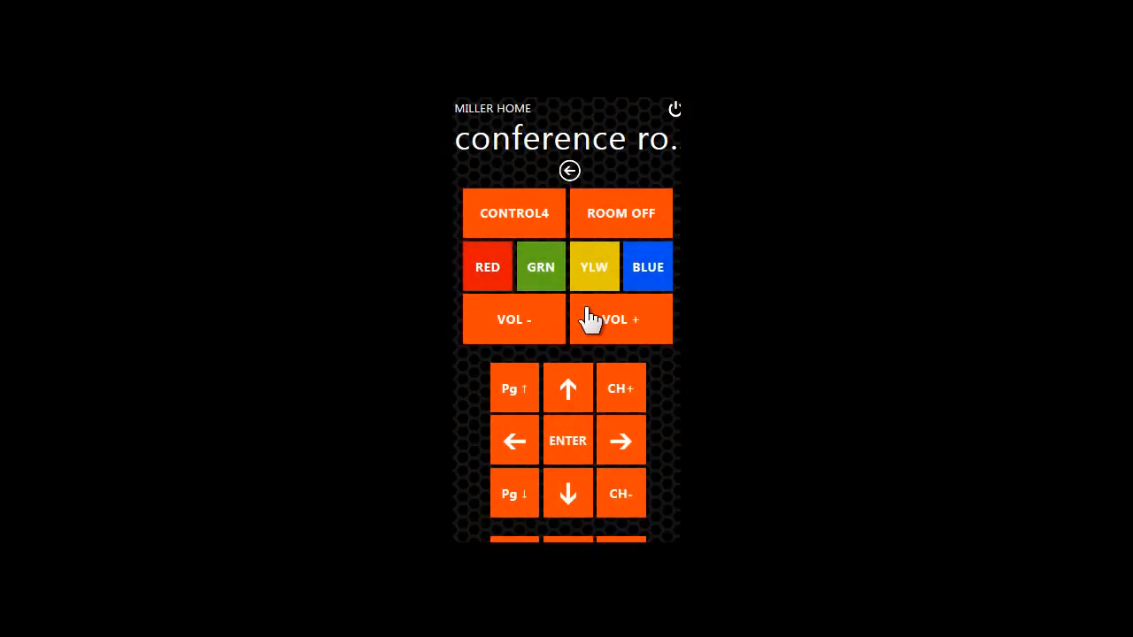
mouse_move(531, 317)
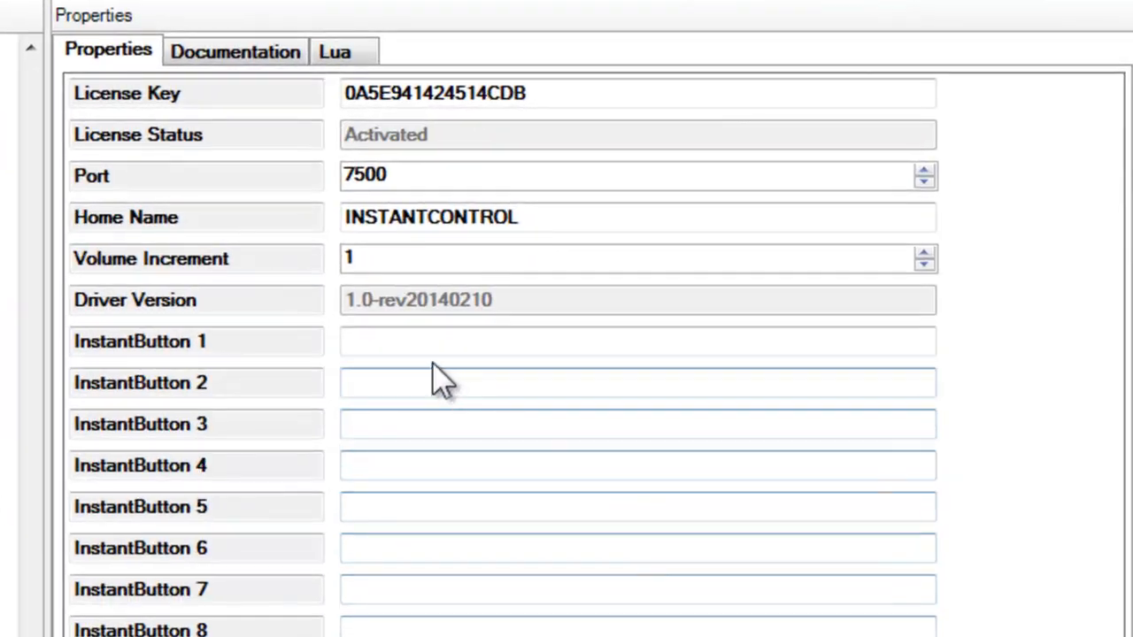
- Name InstantButton 1 'Good Night' and reload InstantControl so it lists under Living Room
type("Good")
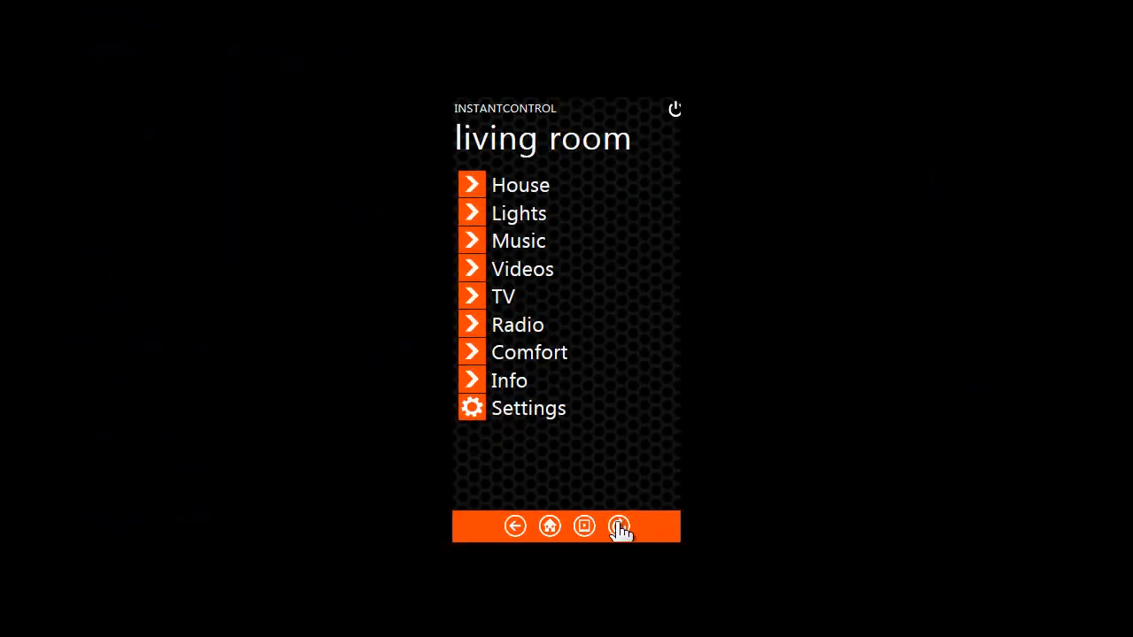
left_click(620, 525)
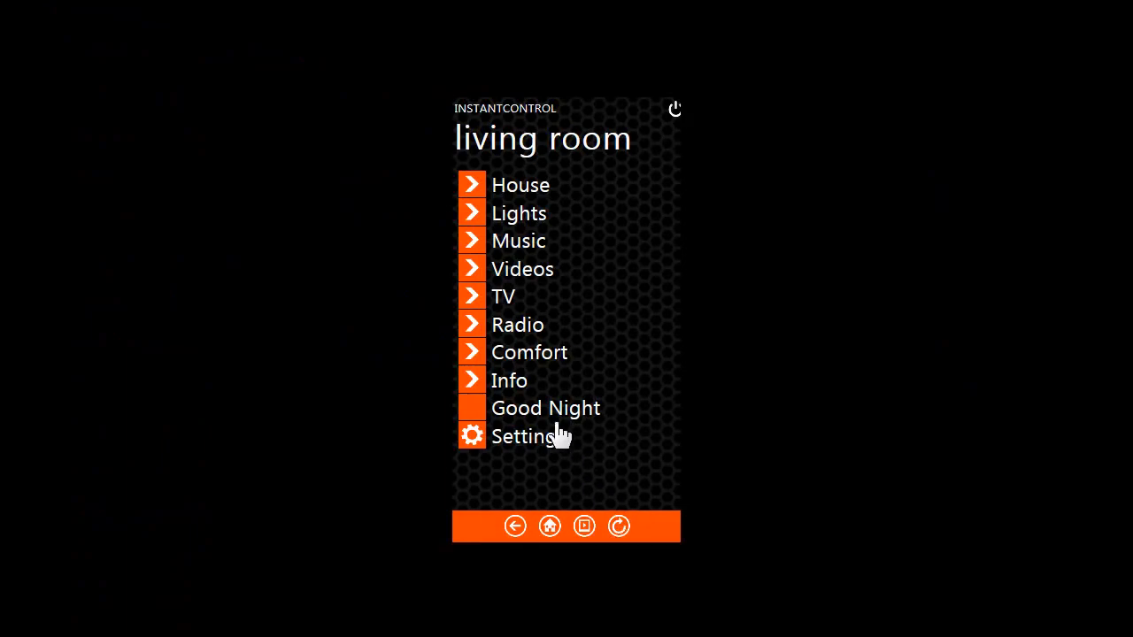
mouse_move(549, 416)
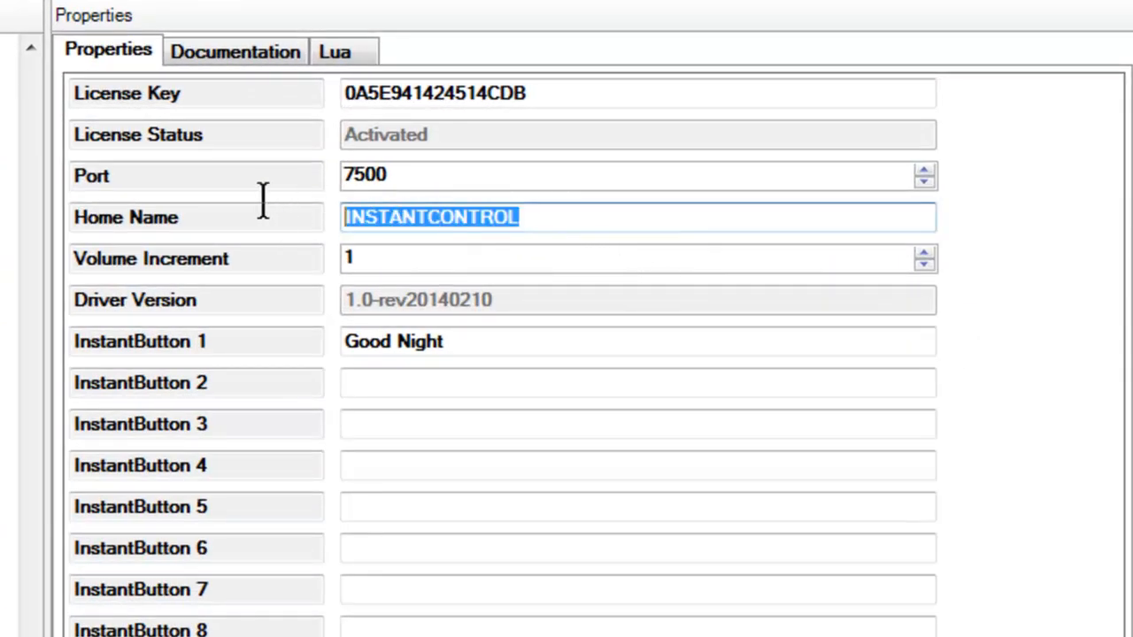
- Set the Home Name to 'Miller Home' and reload so the header reads MILLER HOME
type("Miller")
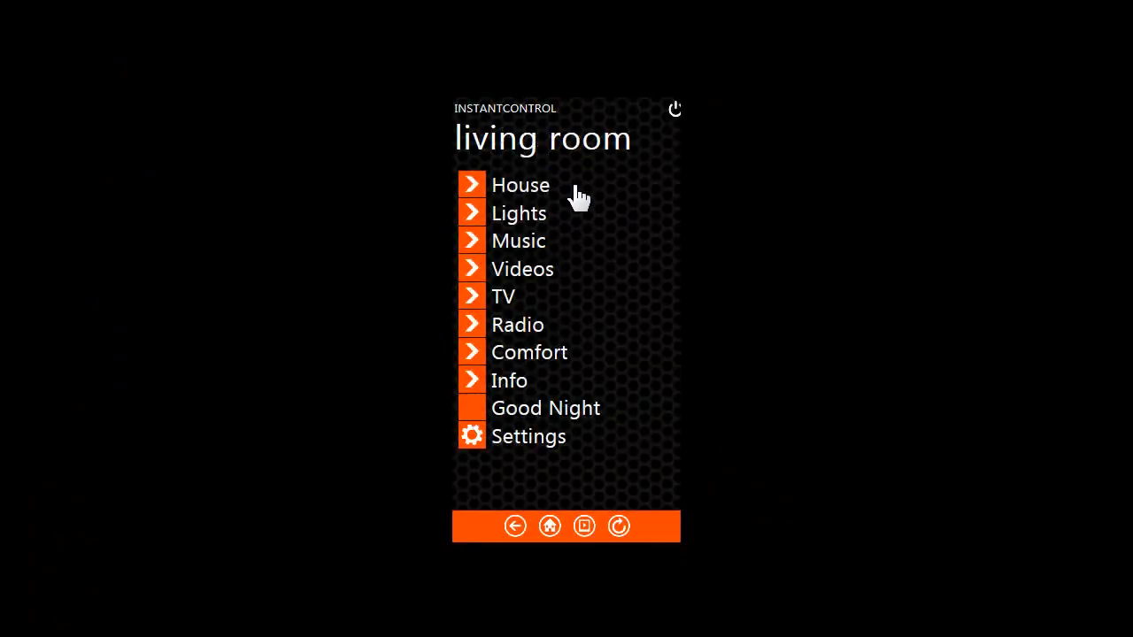
left_click(620, 526)
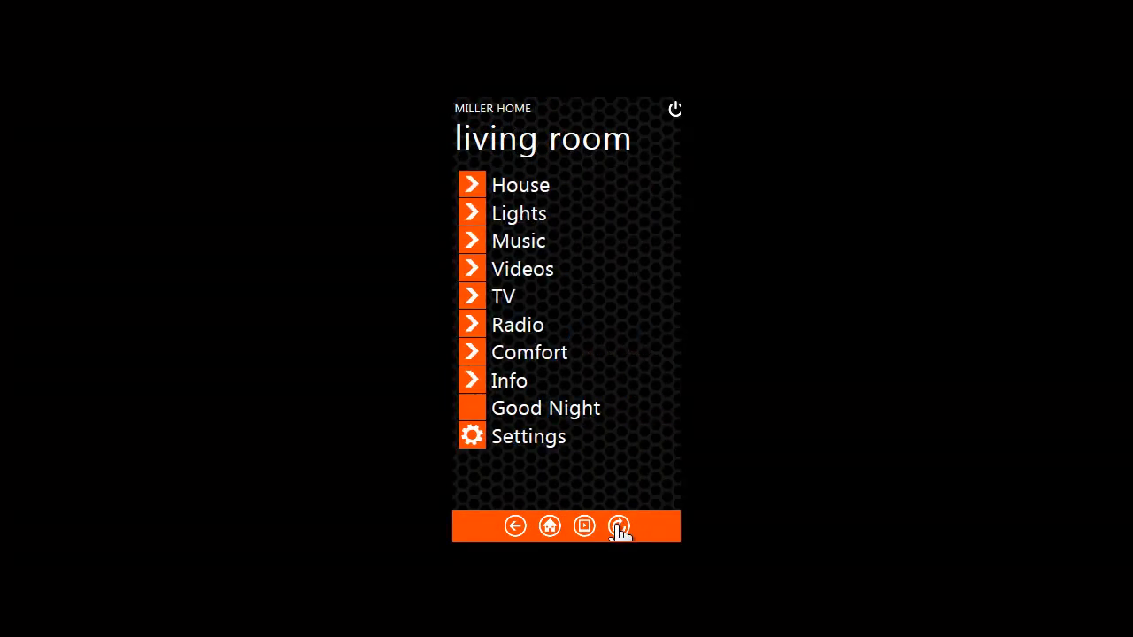